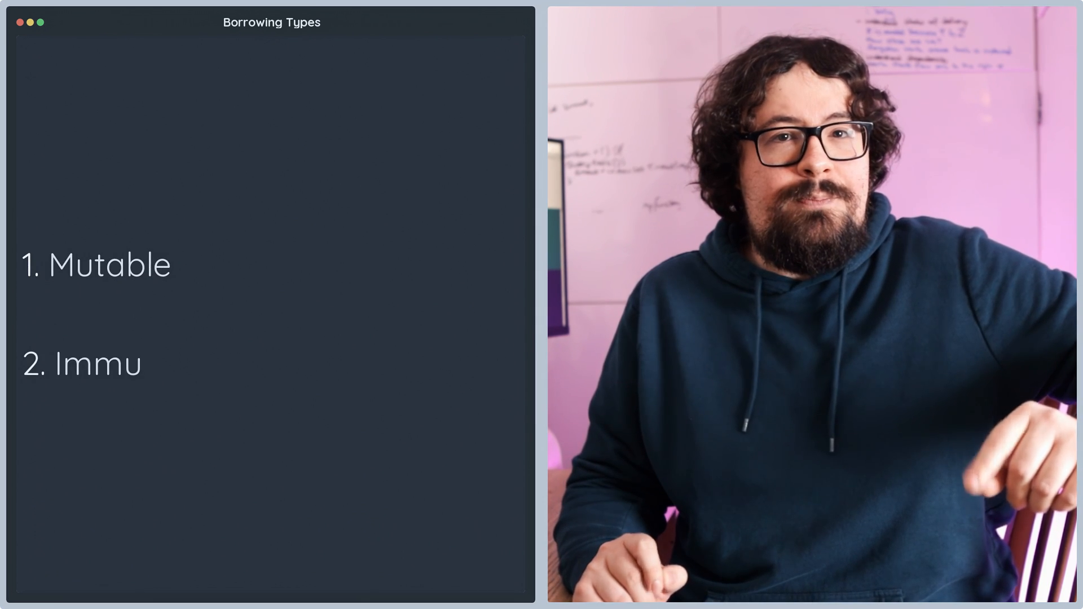
{"action": "type", "text": "table"}
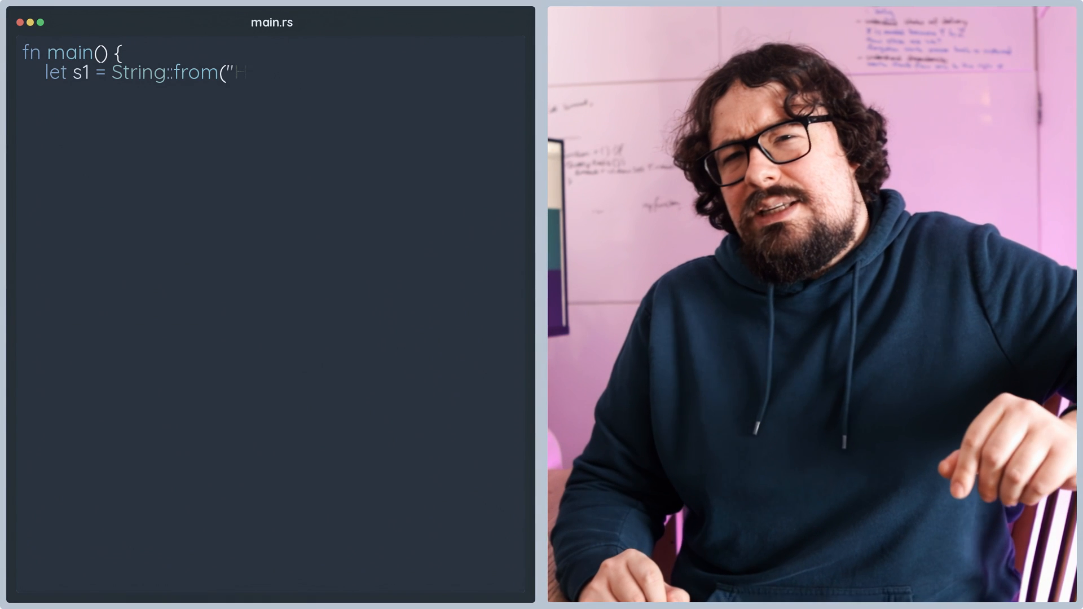
{"action": "type", "text": "ello\");"}
{"action": "type", "text": "println!(\"s2: {"}
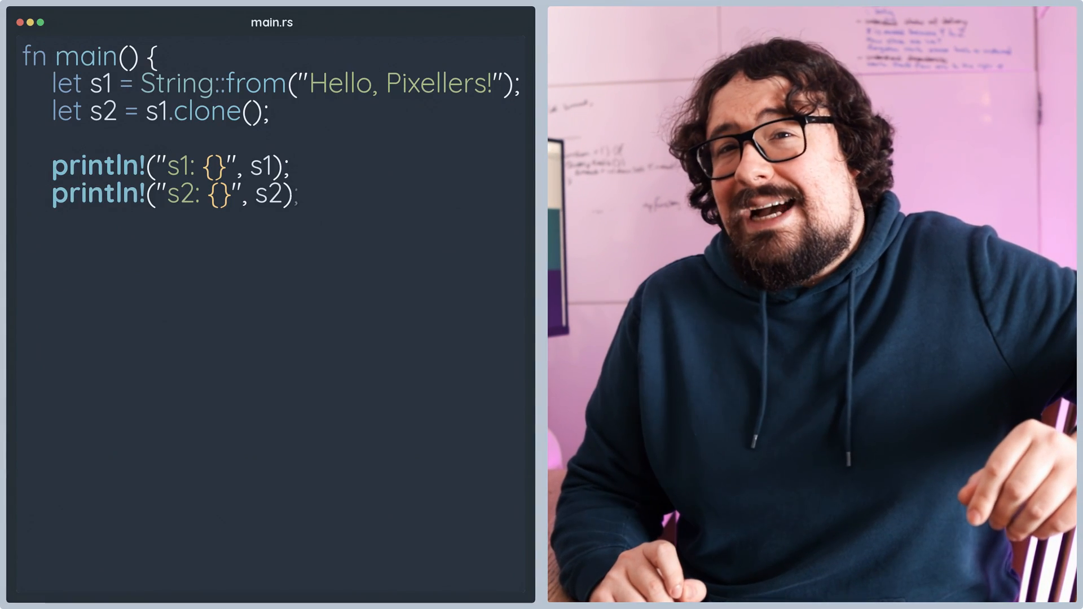
{"action": "type", "text": "}\", s"}
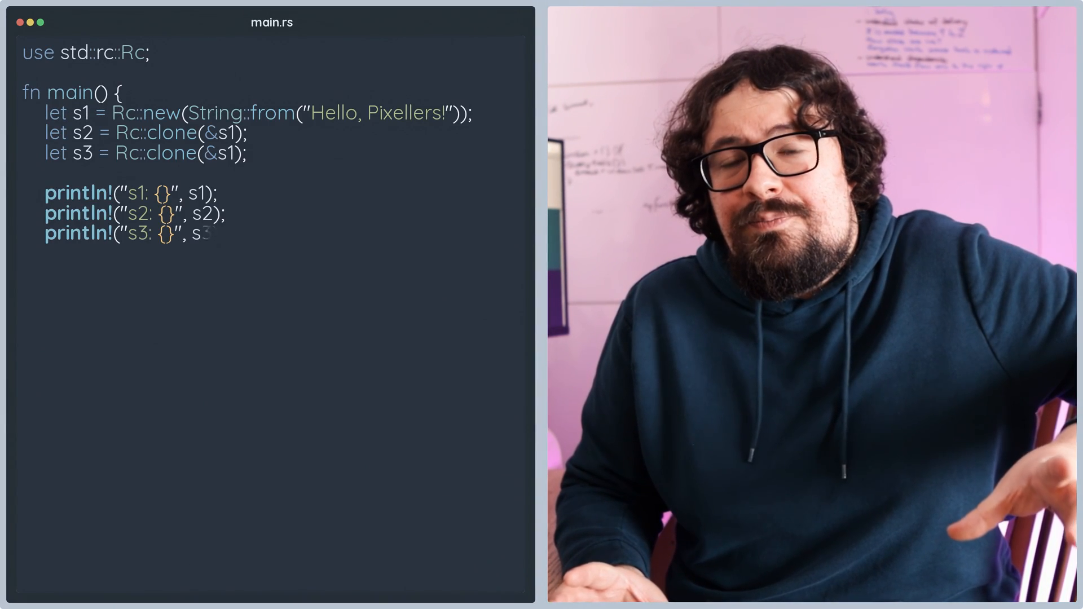
{"action": "type", "text": "3);"}
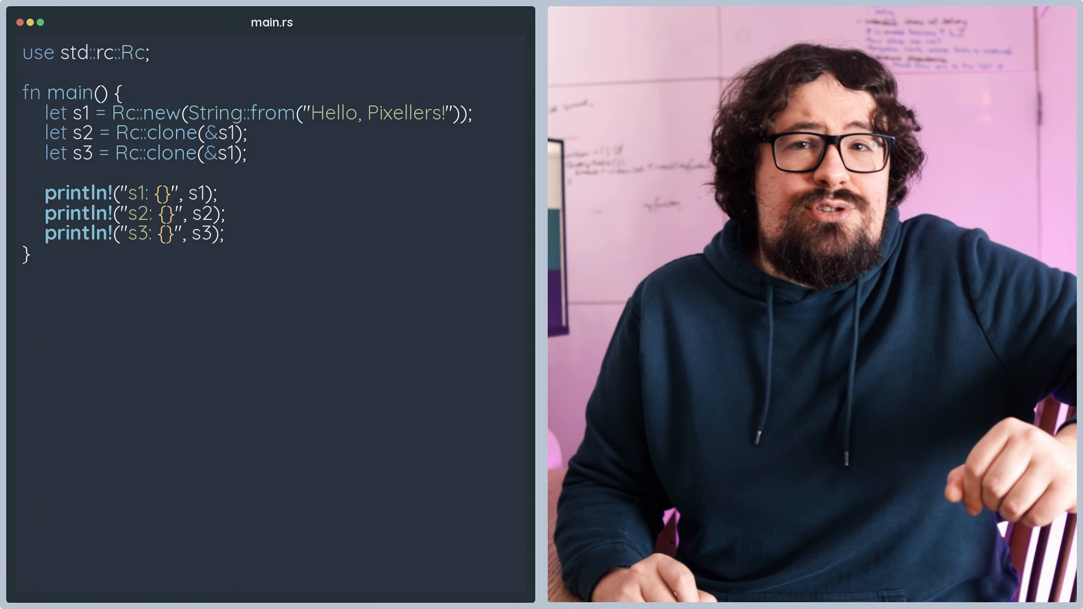